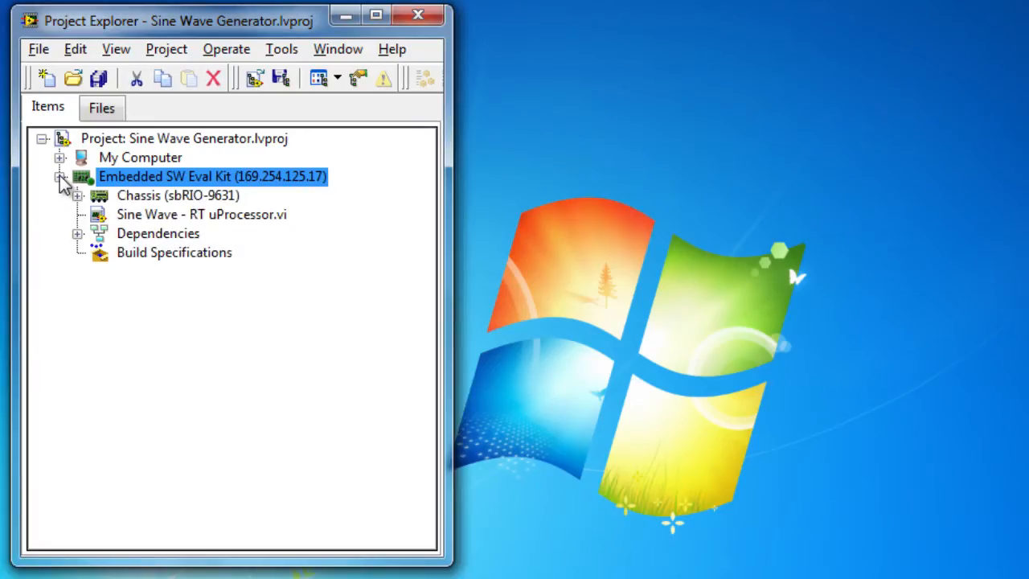
# Open Sine Wave - RT uProcessor.vi from the Embedded SW Eval Kit target in the project.
pyautogui.click(201, 214)
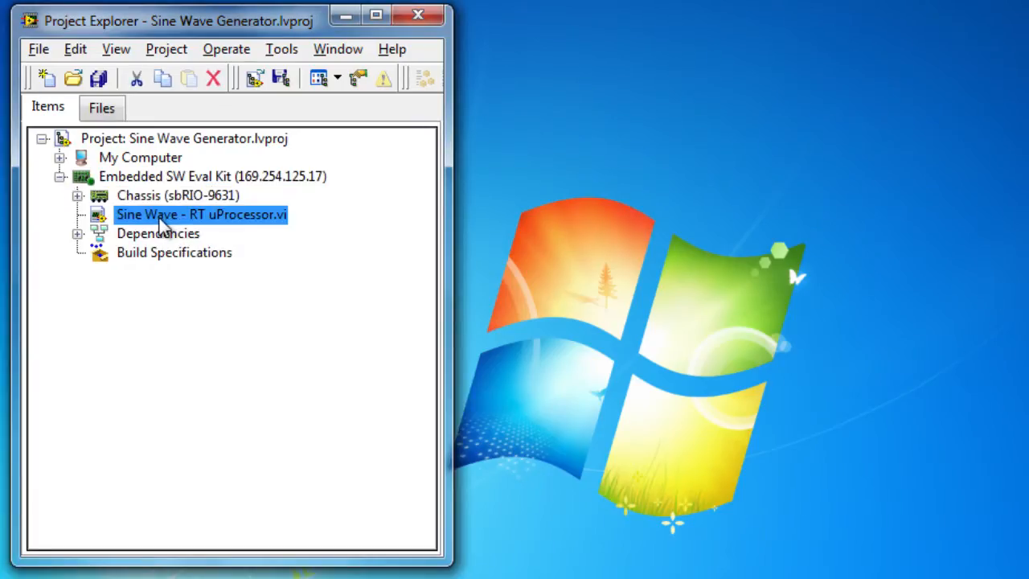
pyautogui.doubleClick(201, 215)
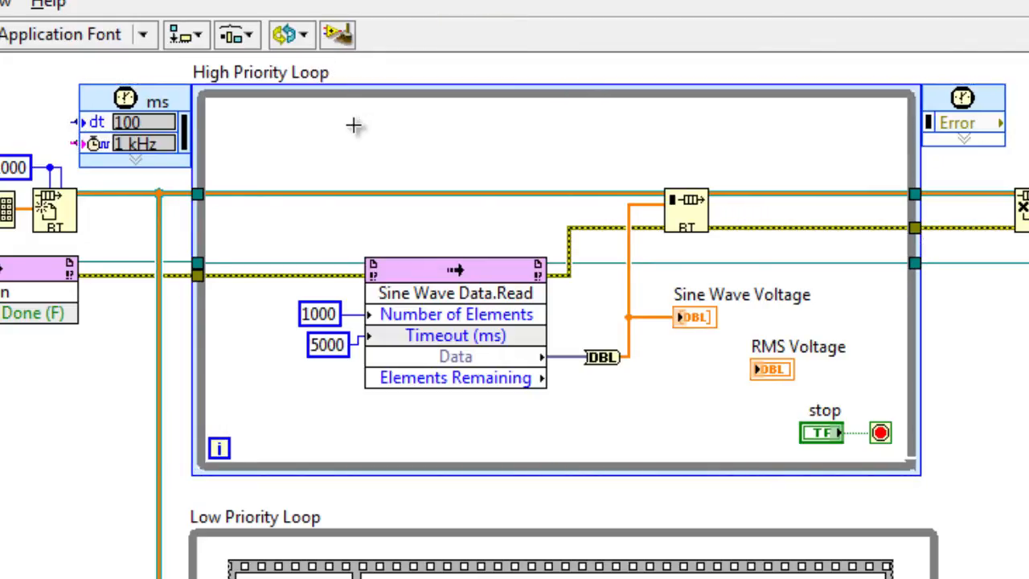
pyautogui.moveTo(516, 310)
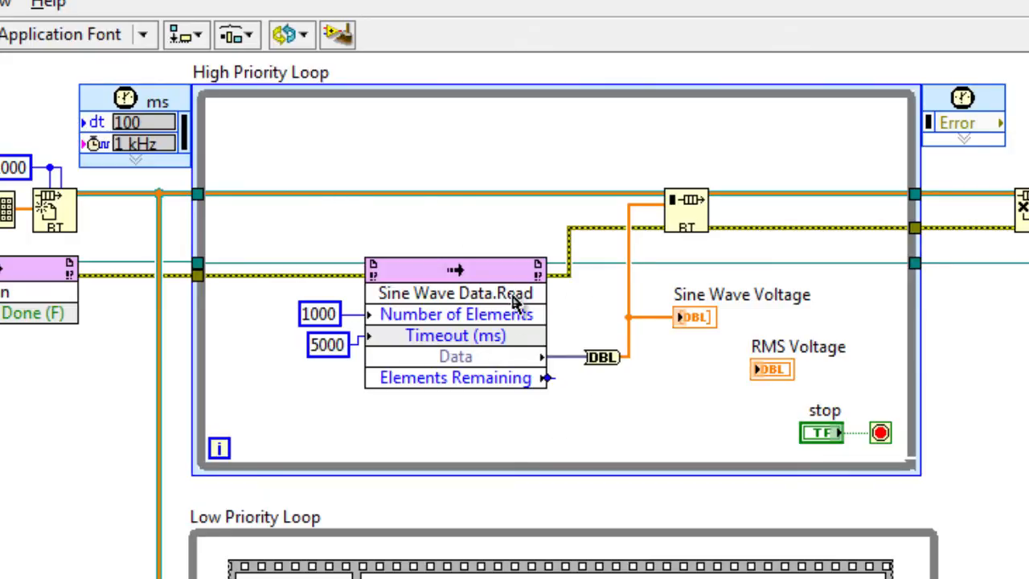
pyautogui.moveTo(470, 348)
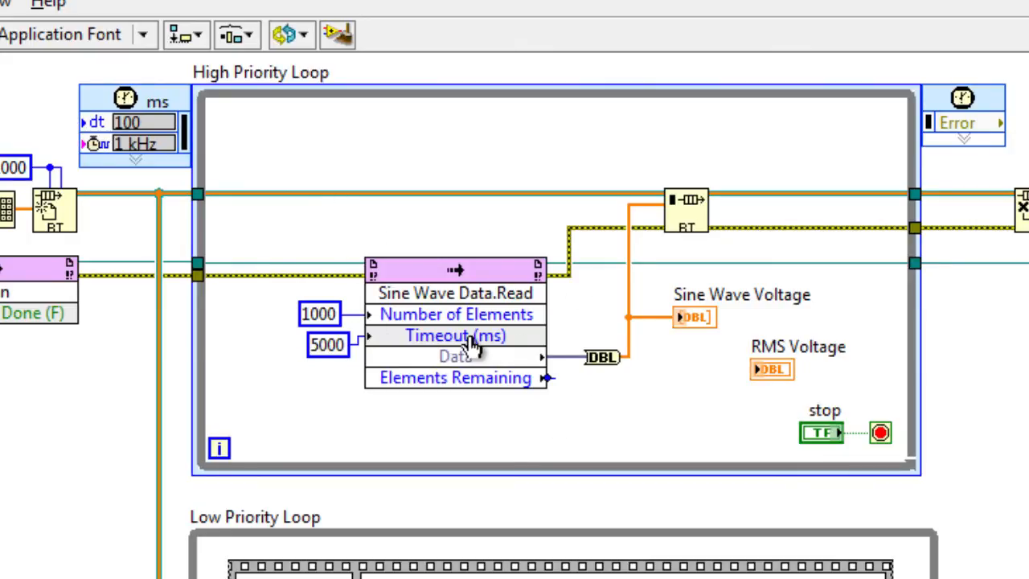
pyautogui.moveTo(675, 237)
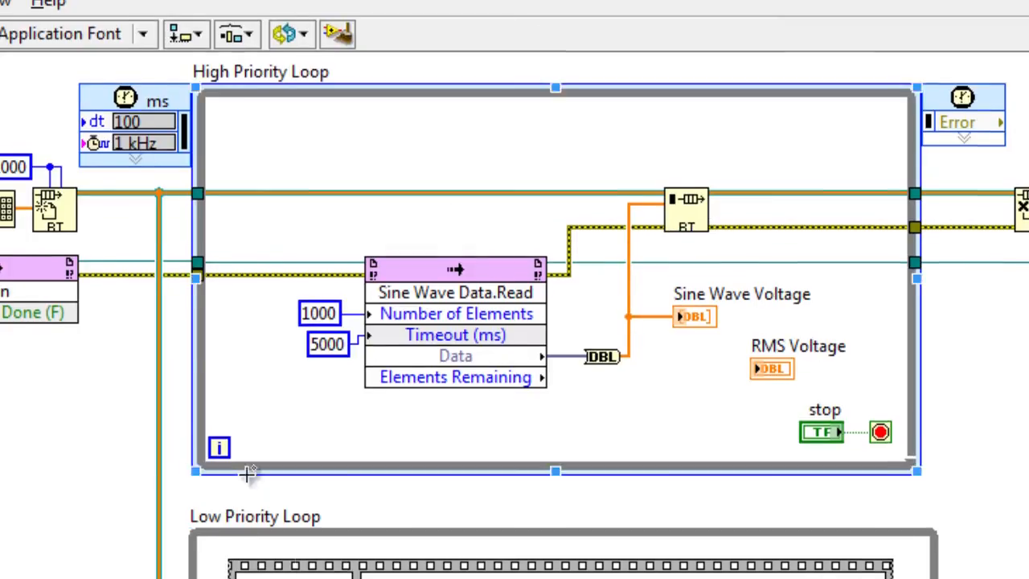
pyautogui.scroll(-3)
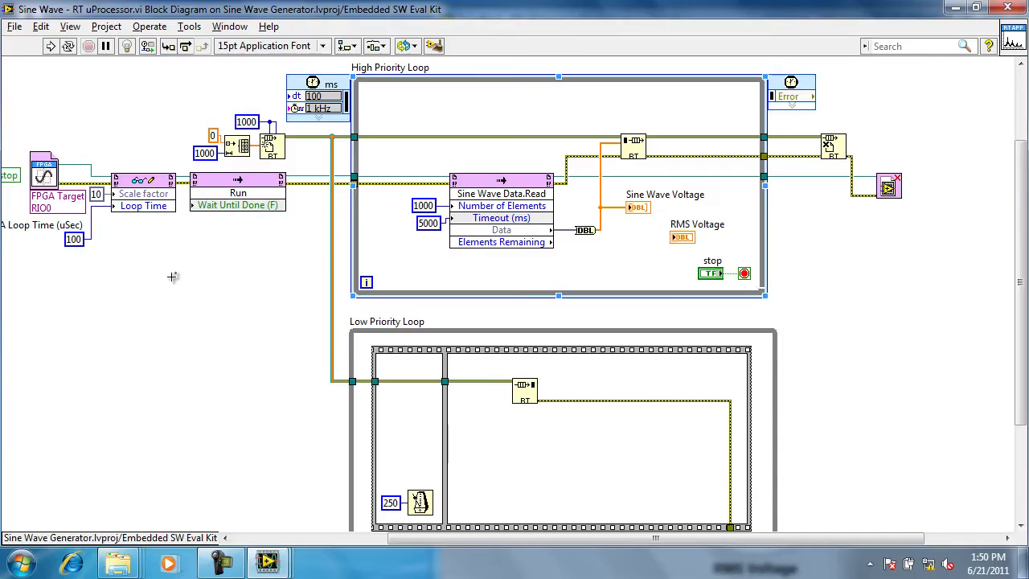
# Navigate the block diagram's Functions palette to Mathematics > Probability & Statistics.
pyautogui.rightClick(172, 277)
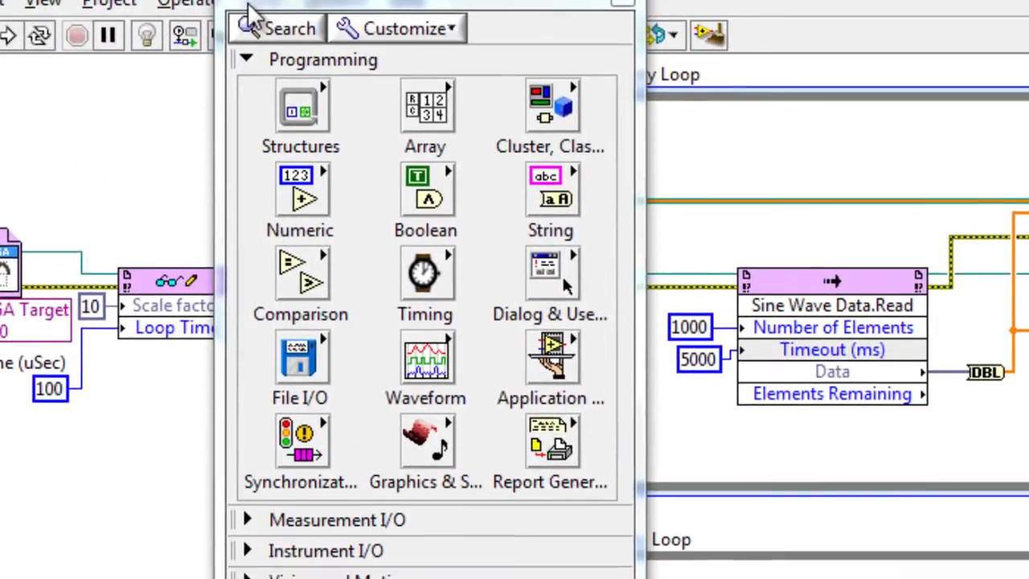
pyautogui.scroll(-3)
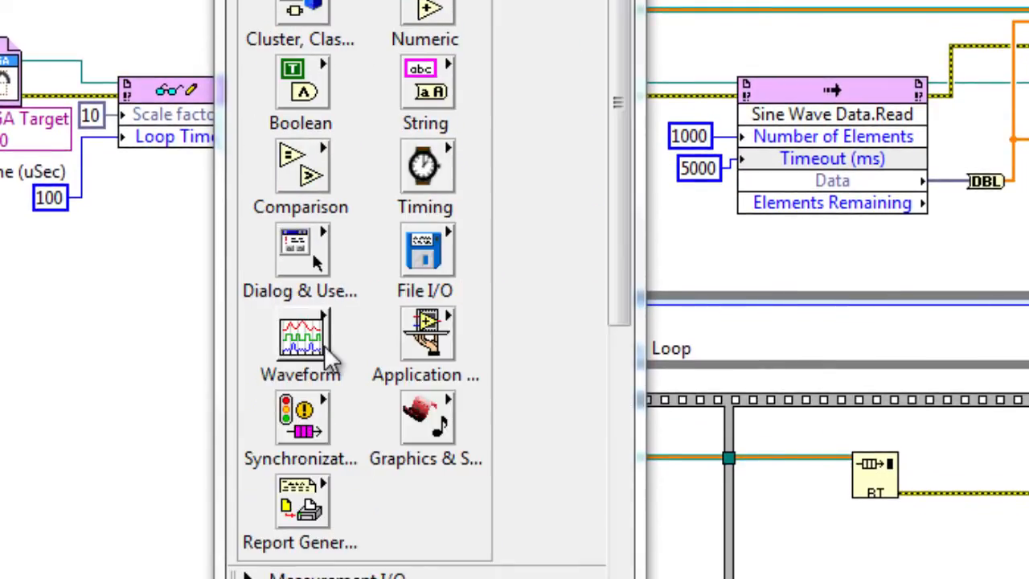
pyautogui.scroll(-3)
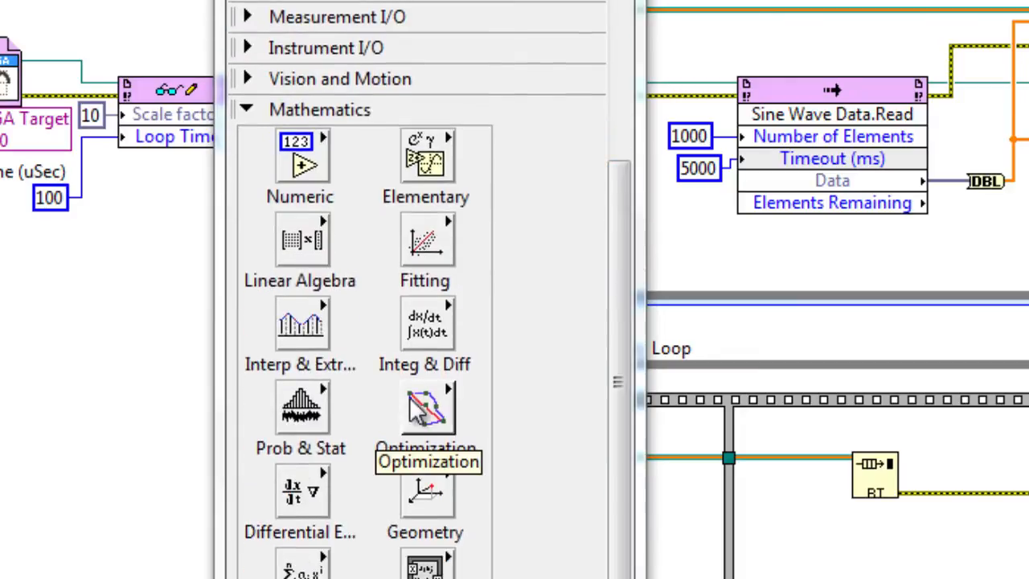
pyautogui.click(300, 408)
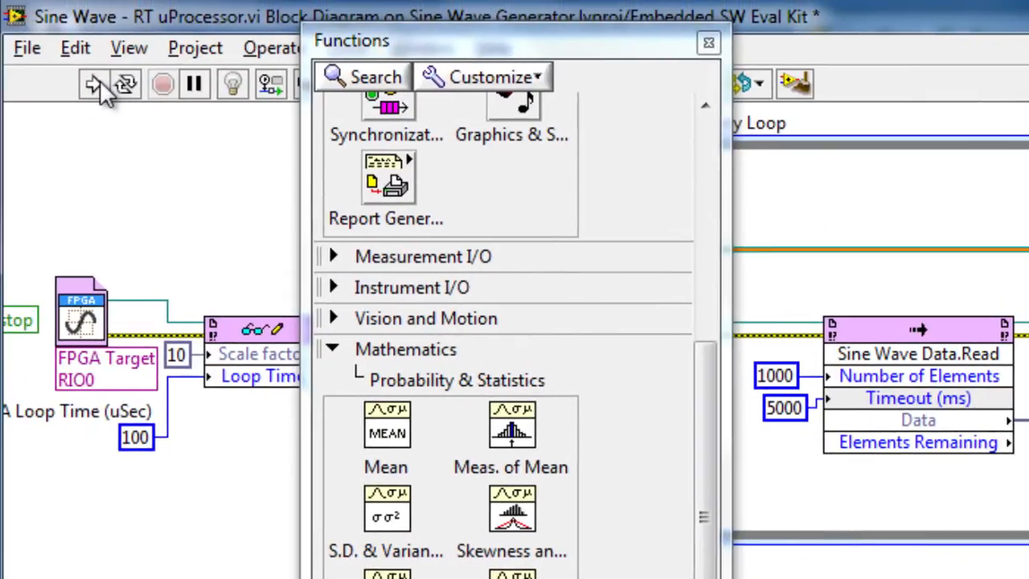
# Deploy and run the VI so the Sine Wave Voltage graph plots a sine wave.
pyautogui.click(92, 83)
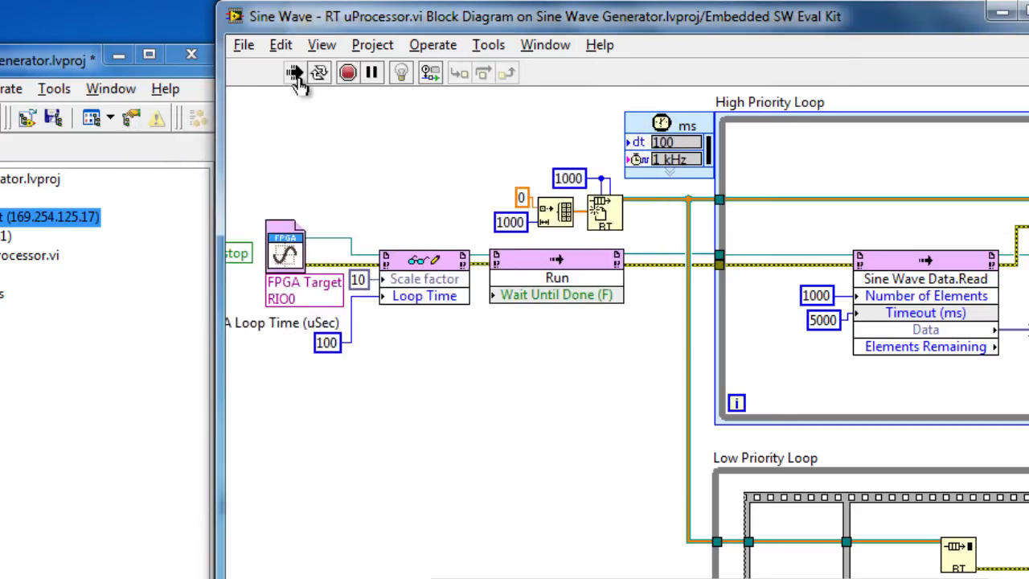
pyautogui.click(290, 72)
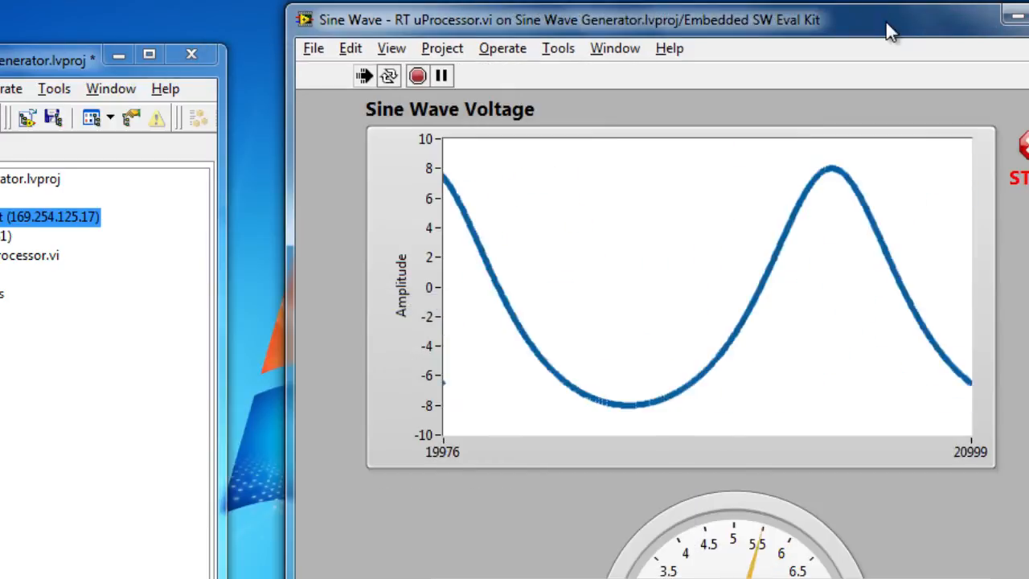